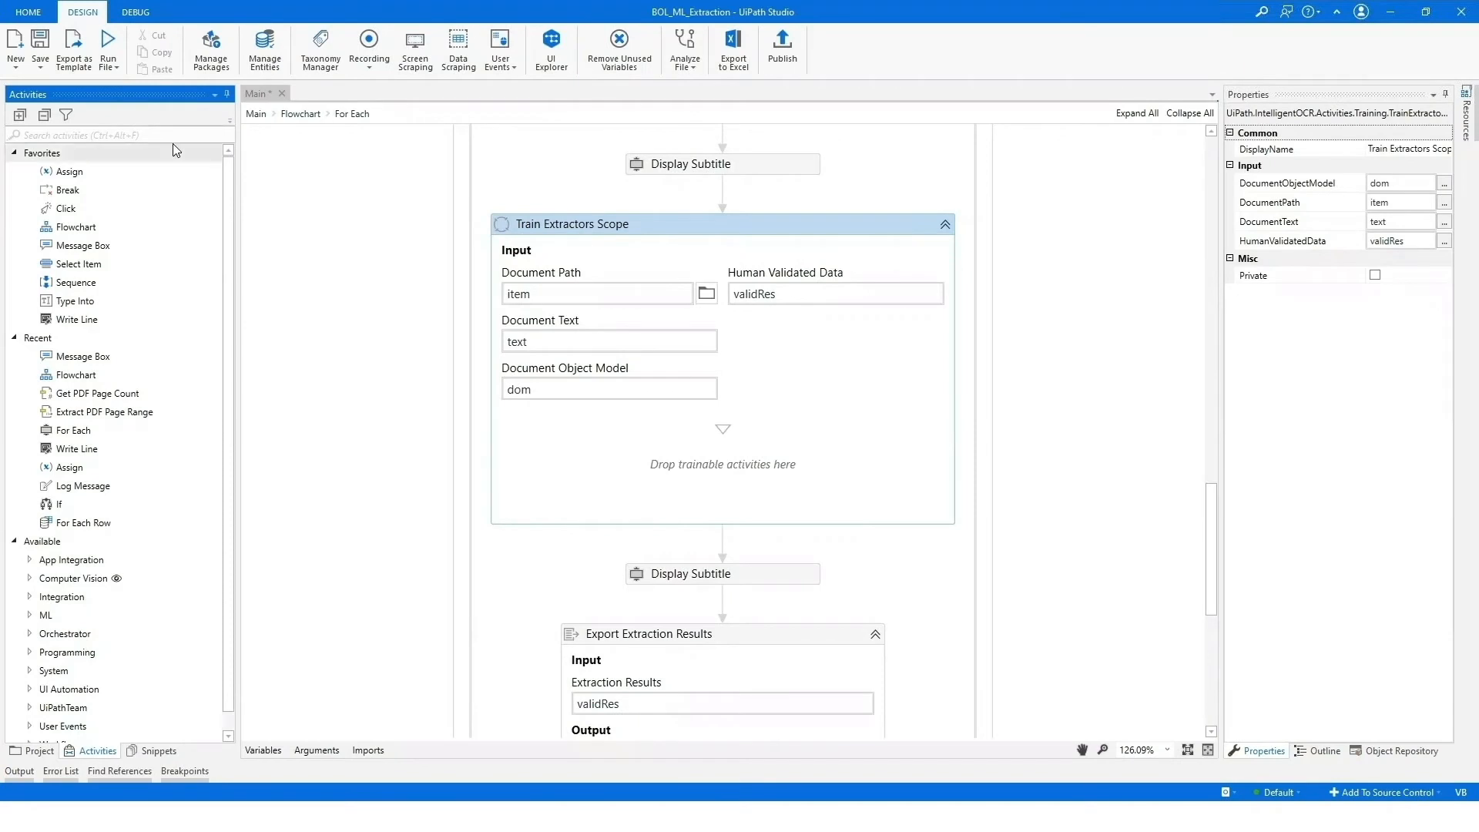
Start a data import in Data Manager with the batch named 'batch1'
{"action": "type", "text": "train-validate-set"}
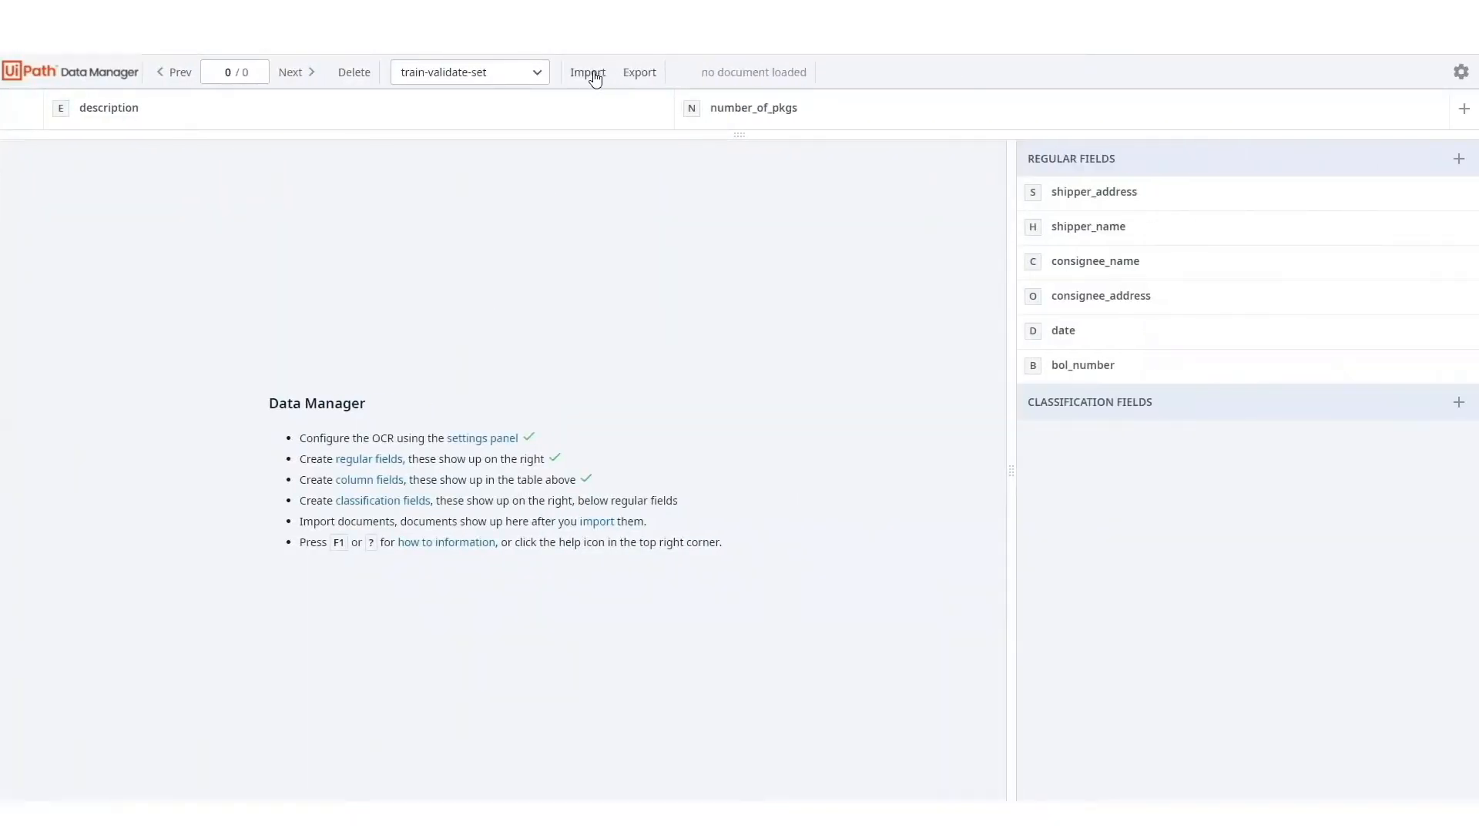
{"action": "left_click", "coordinate": [589, 71]}
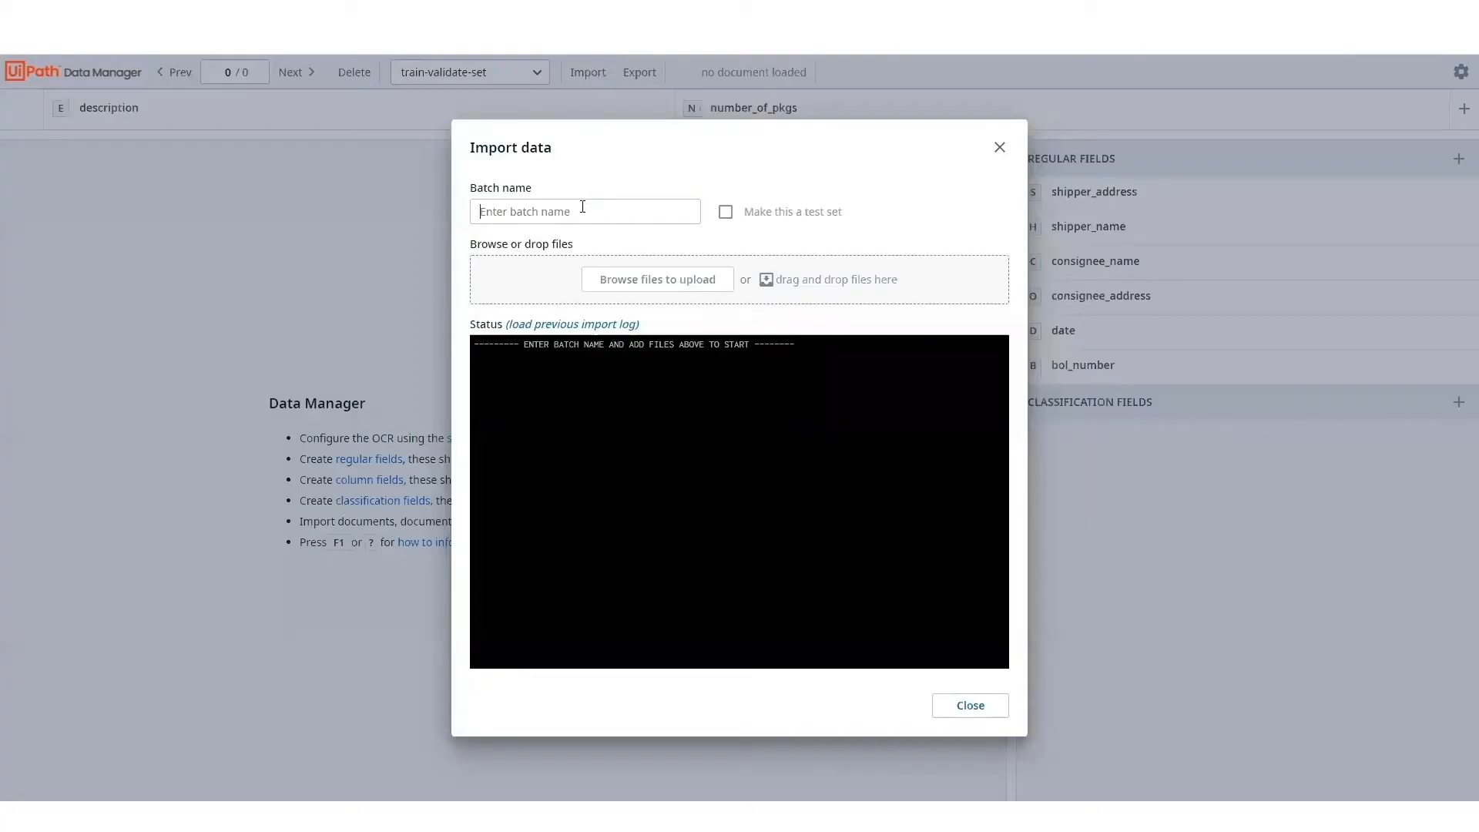
{"action": "type", "text": "batch1"}
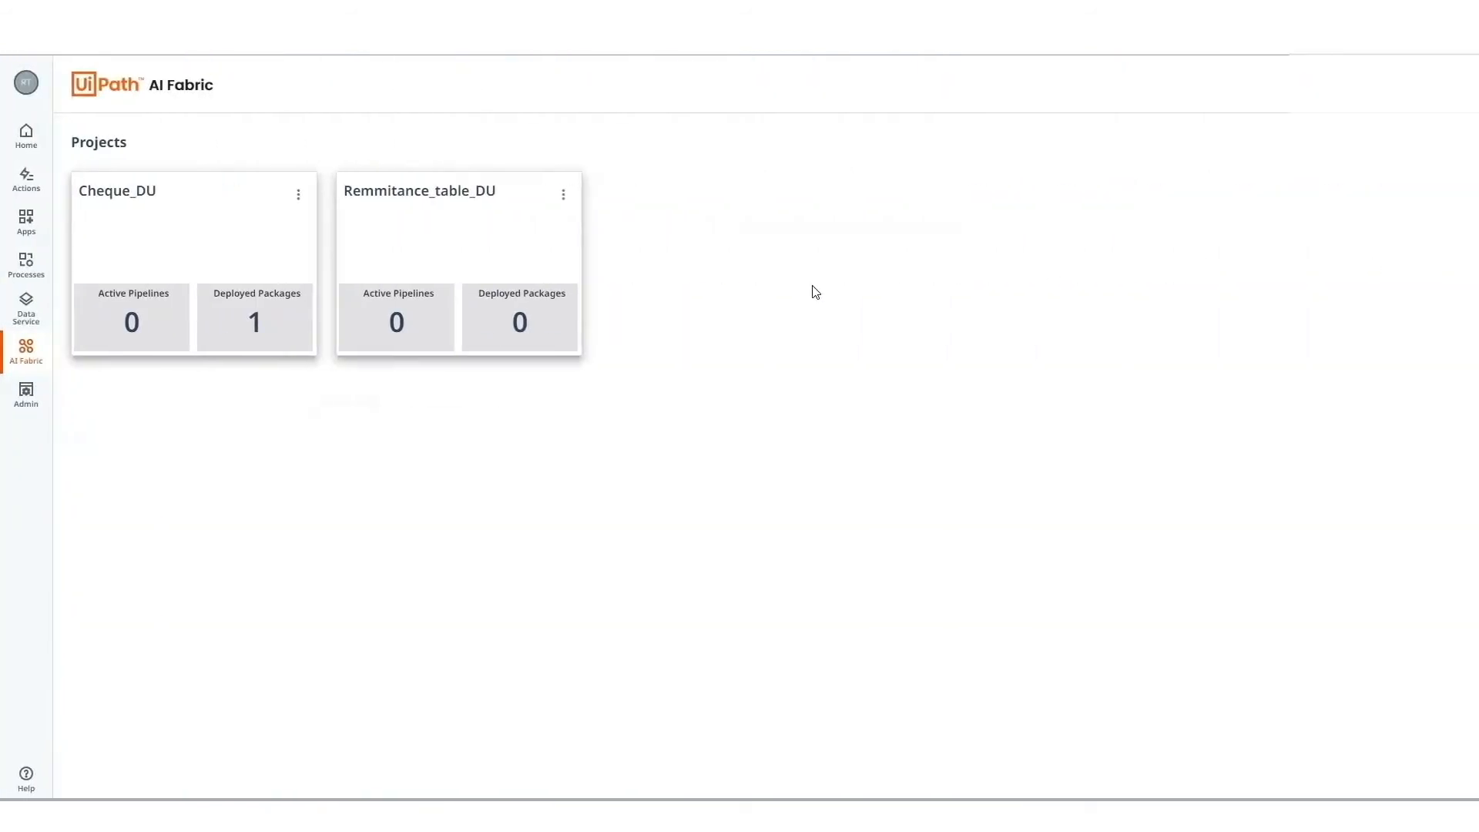
Show the Remmitance_table_DU project's dashboard of datasets, ML packages and pipelines
{"action": "left_click", "coordinate": [418, 191]}
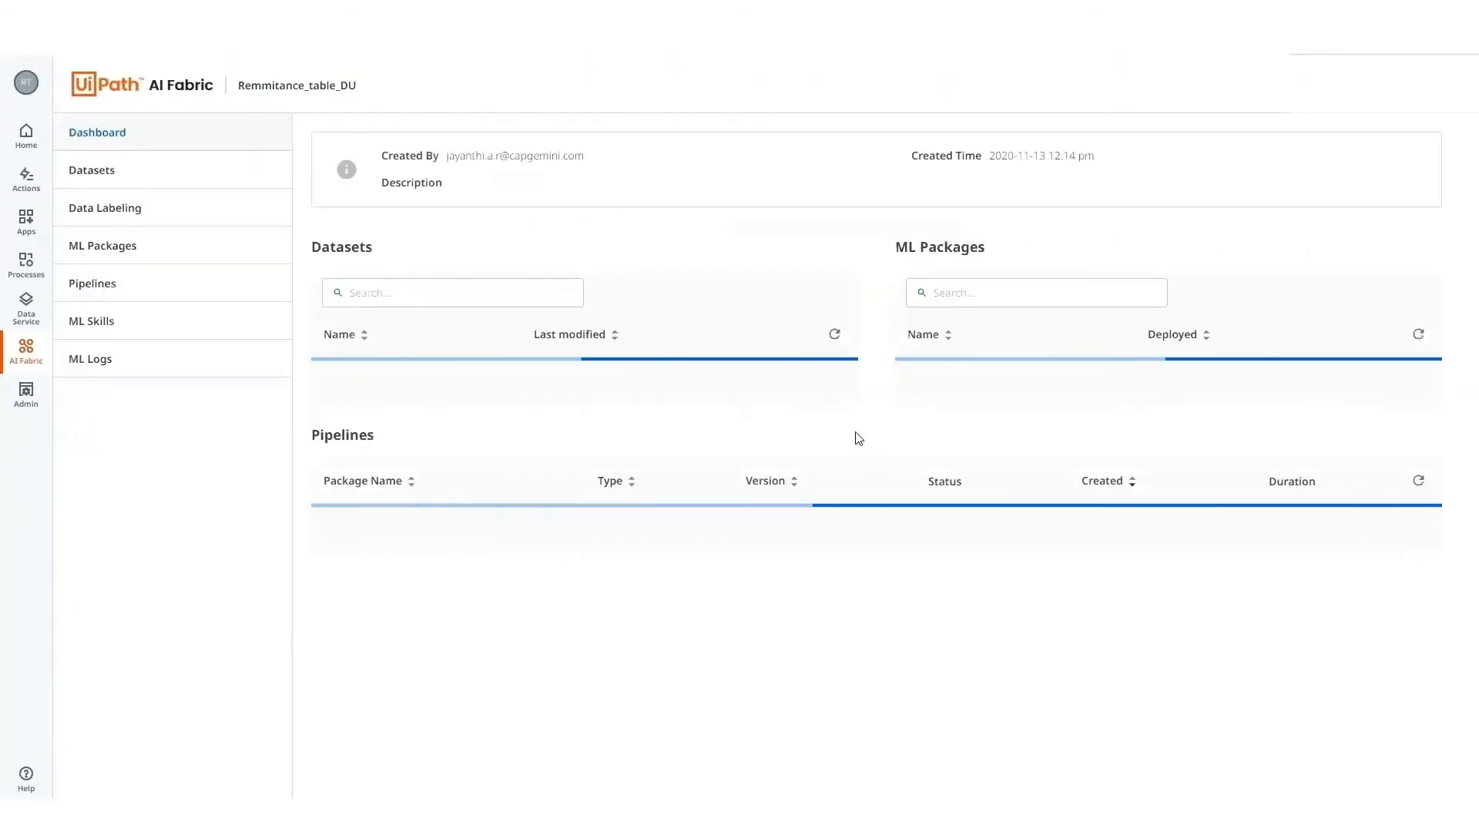
{"action": "left_click", "coordinate": [105, 208]}
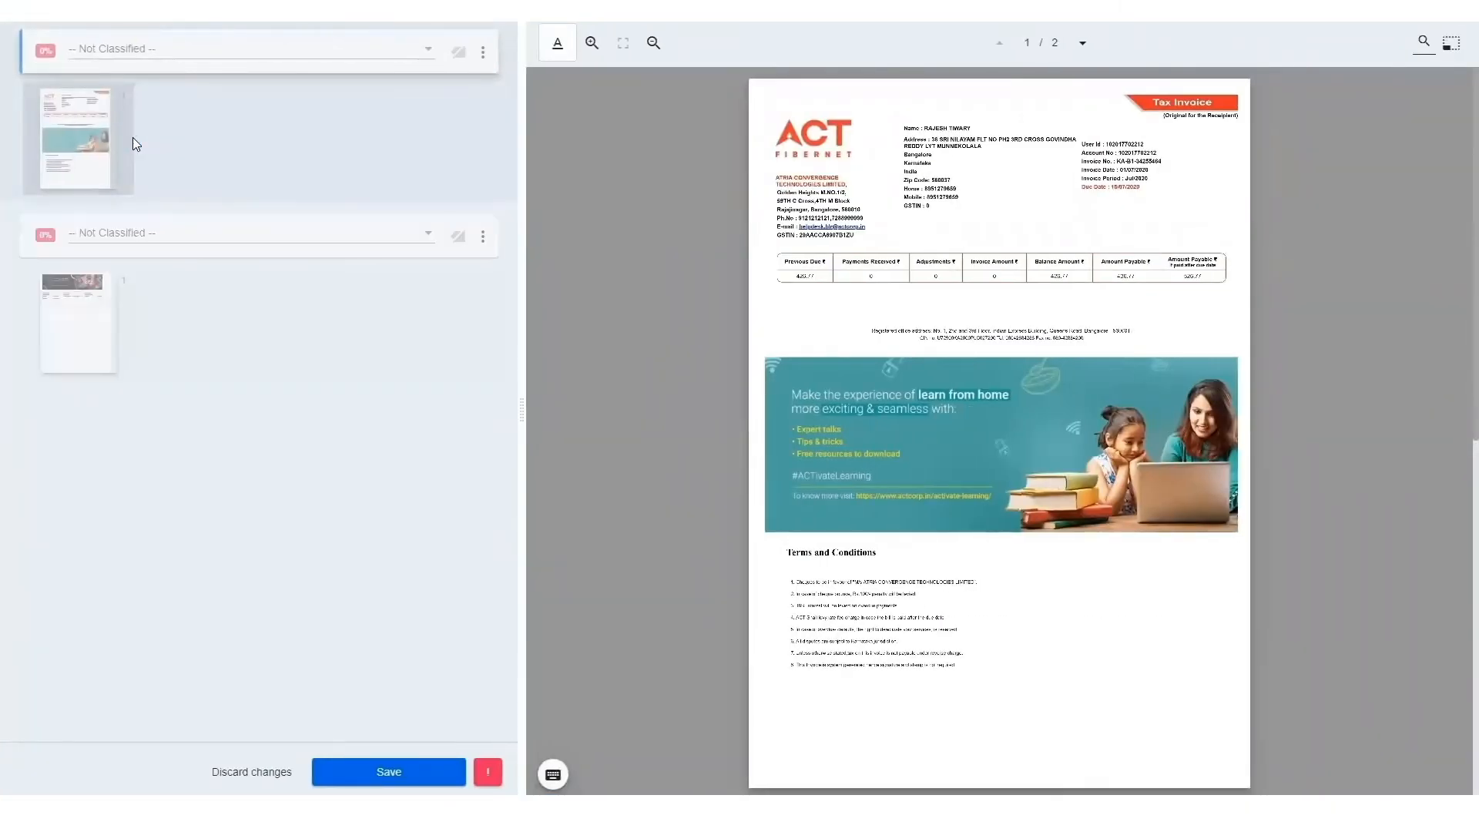
Assign the first document group a document type such as UtilityBills instead of Not Classified
{"action": "left_click", "coordinate": [246, 48]}
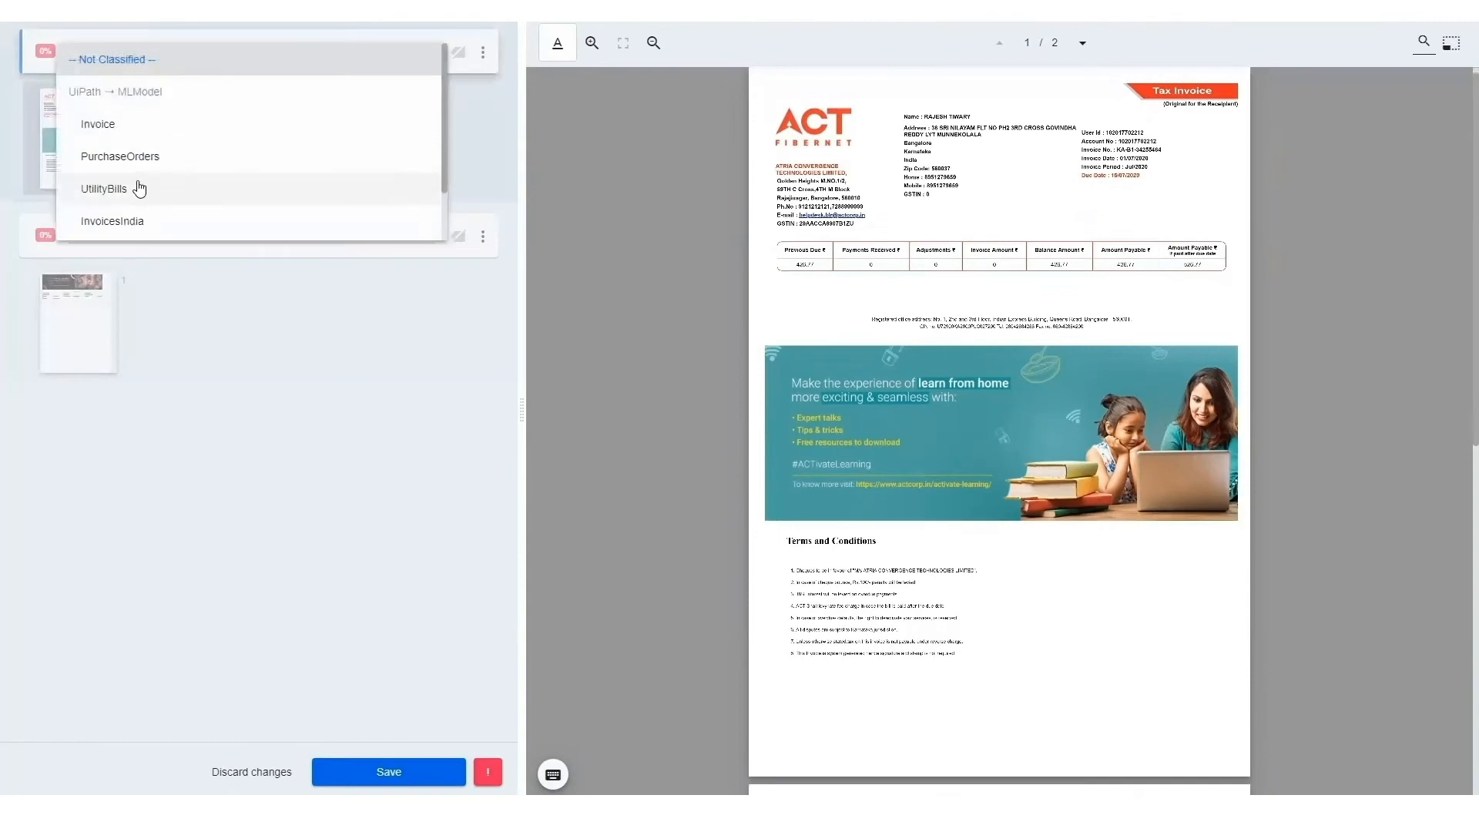
{"action": "left_click", "coordinate": [105, 188]}
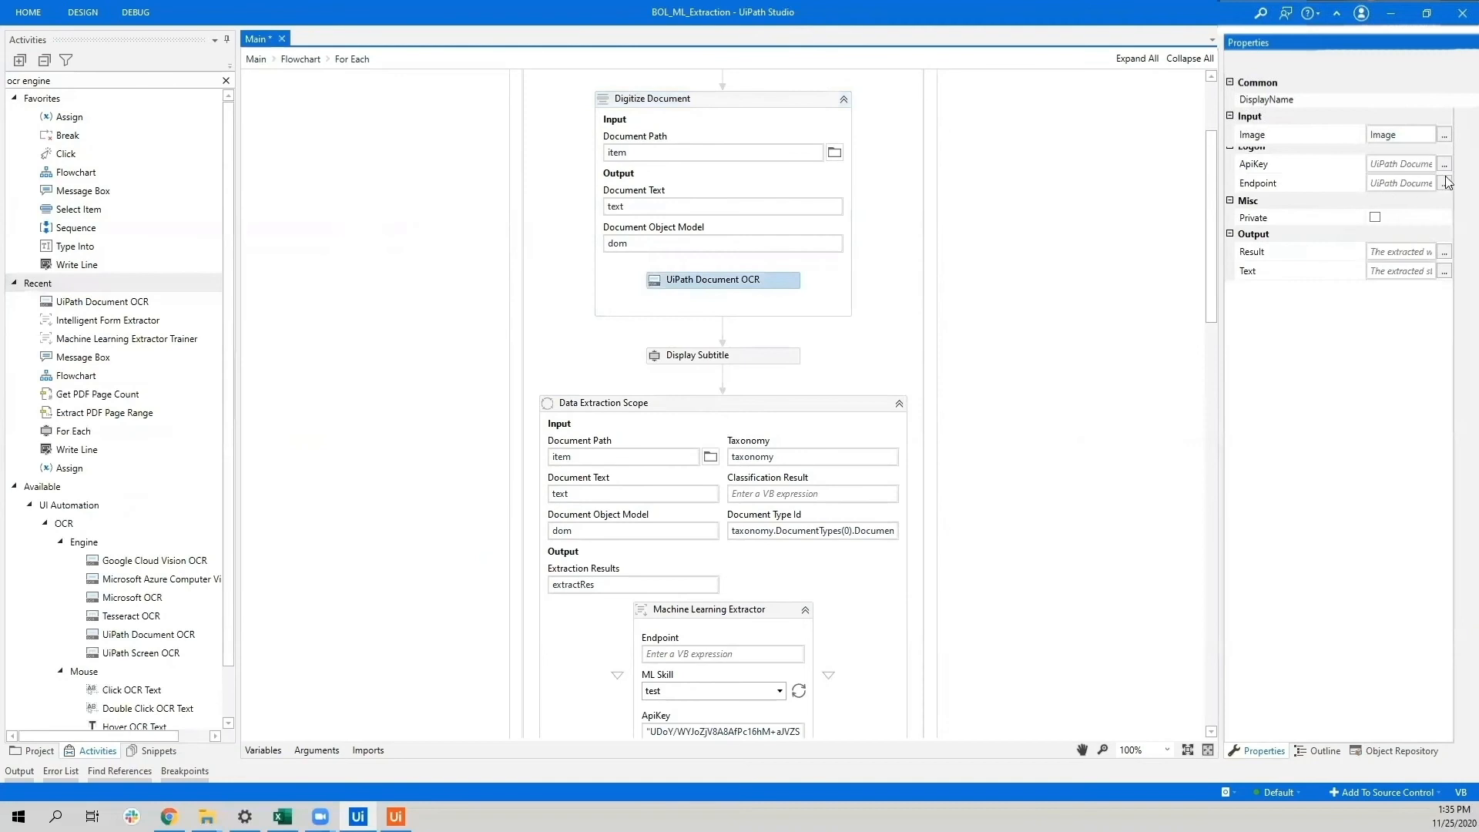
{"action": "left_click", "coordinate": [1444, 183]}
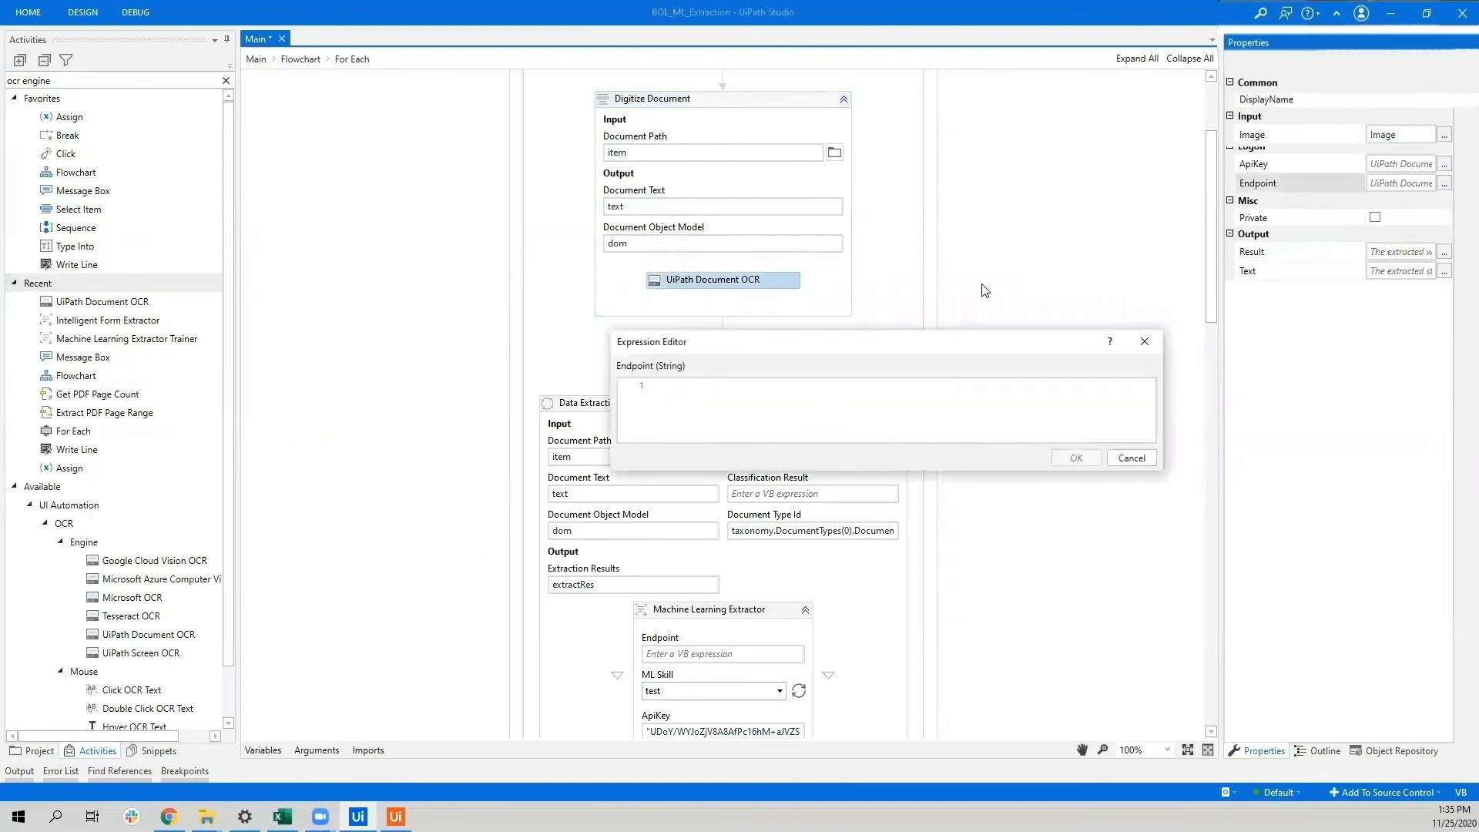
{"action": "type", "text": "\"https://du.uipath.com/ocr?edition=community\""}
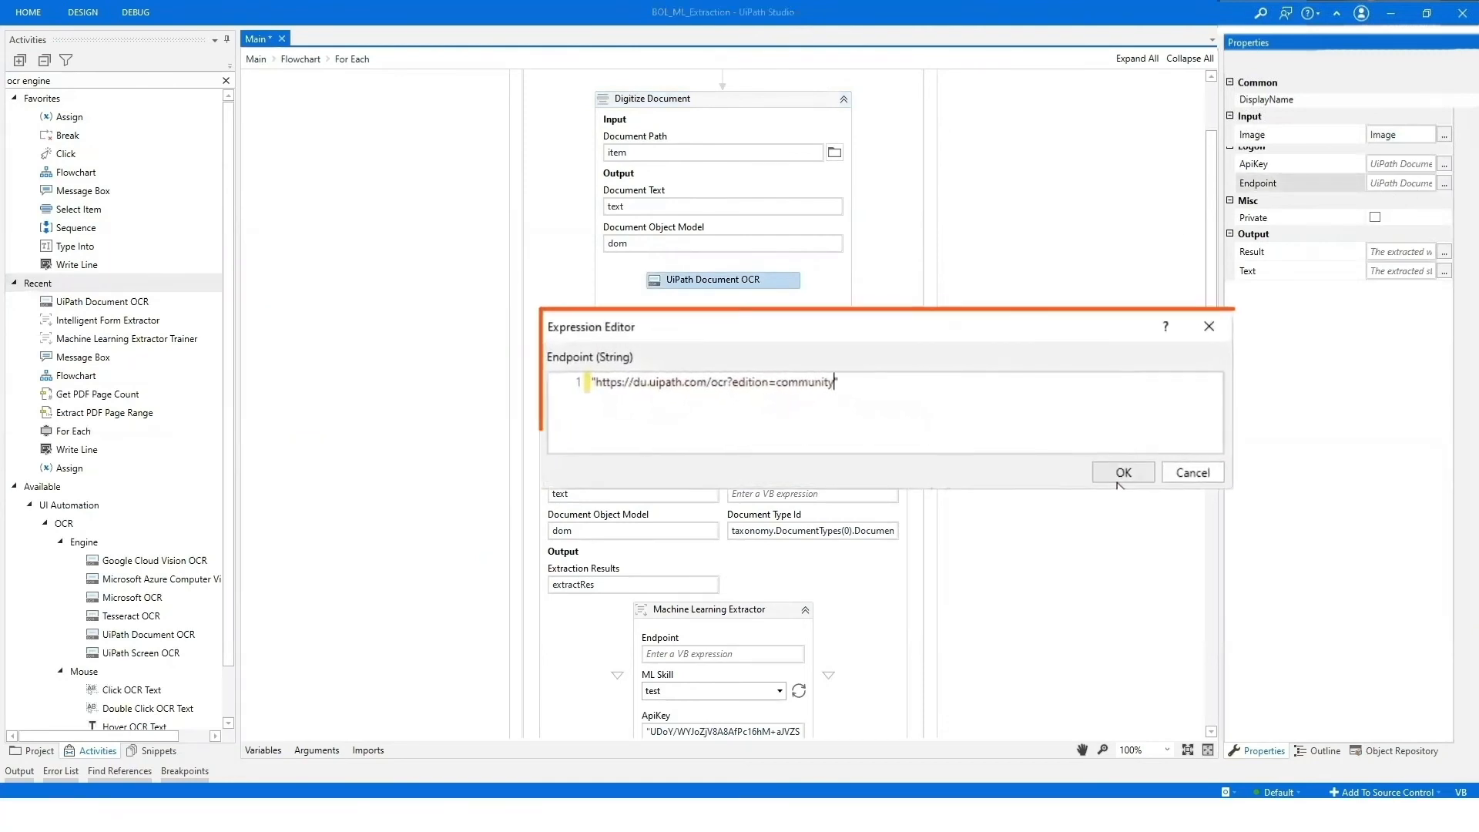